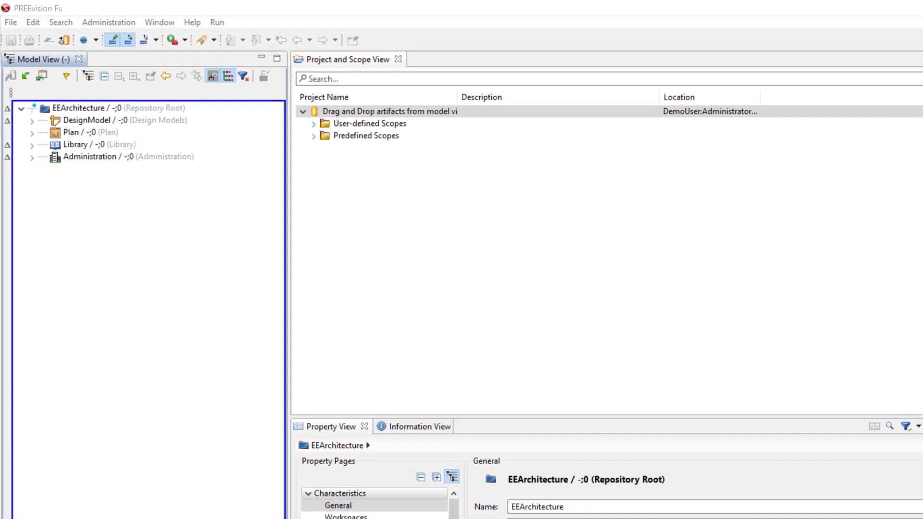
Expand the predefined and user-defined scope folders and create a new scope named Wiring
left_click(317, 136)
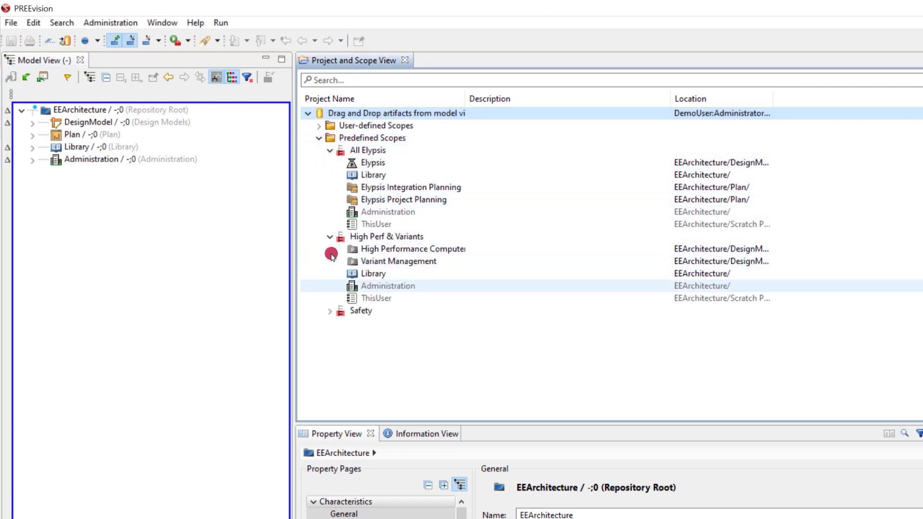
left_click(330, 310)
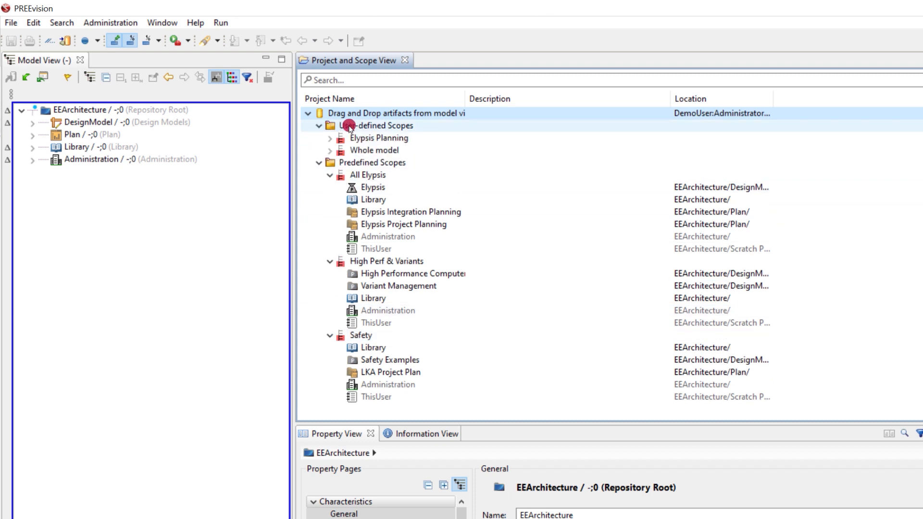
right_click(379, 125)
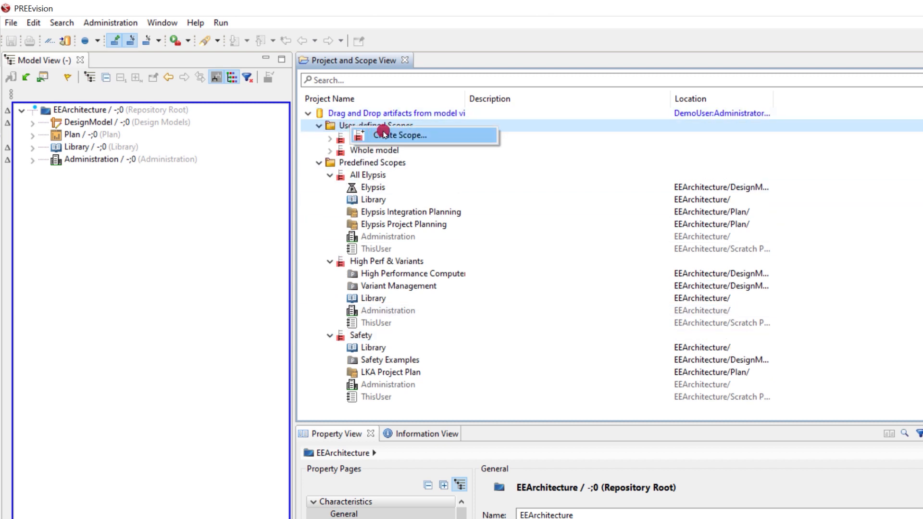
left_click(399, 135)
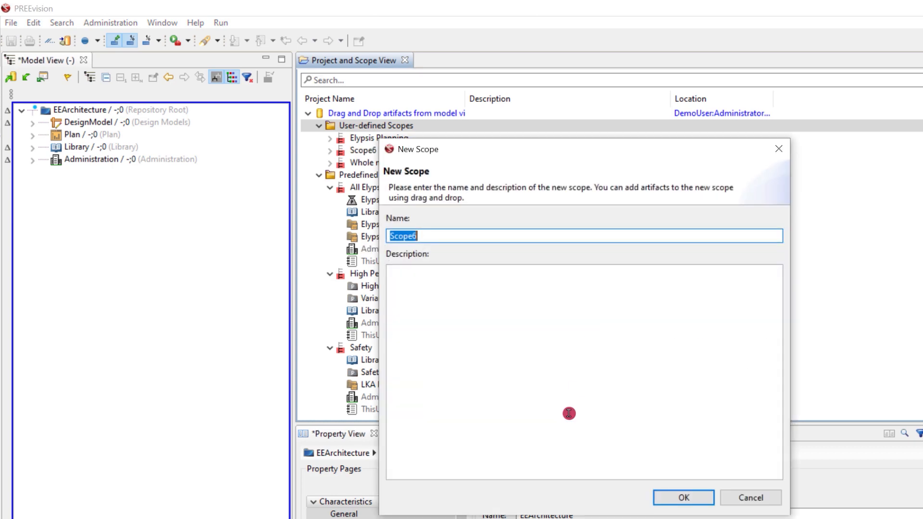
left_click(683, 497)
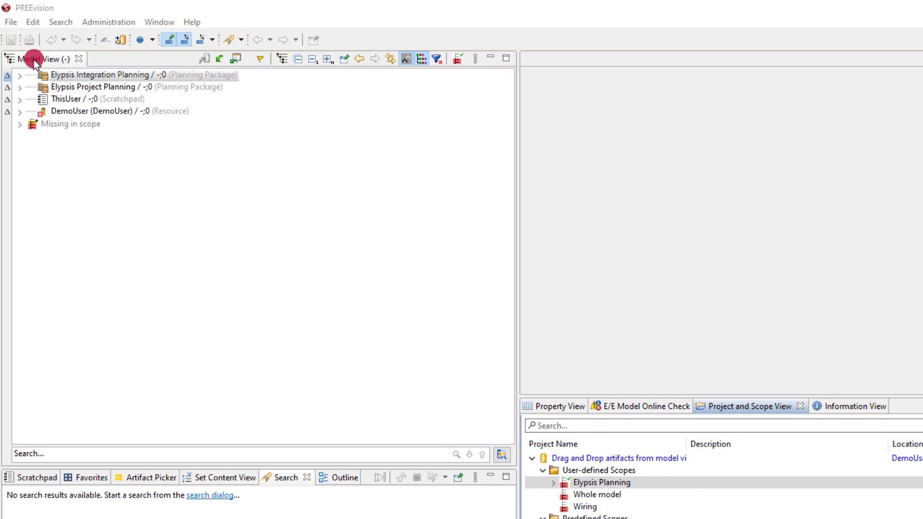
Expand the Elypsis Integration and Project Planning packages and add their parent Plan to the scope
left_click(19, 75)
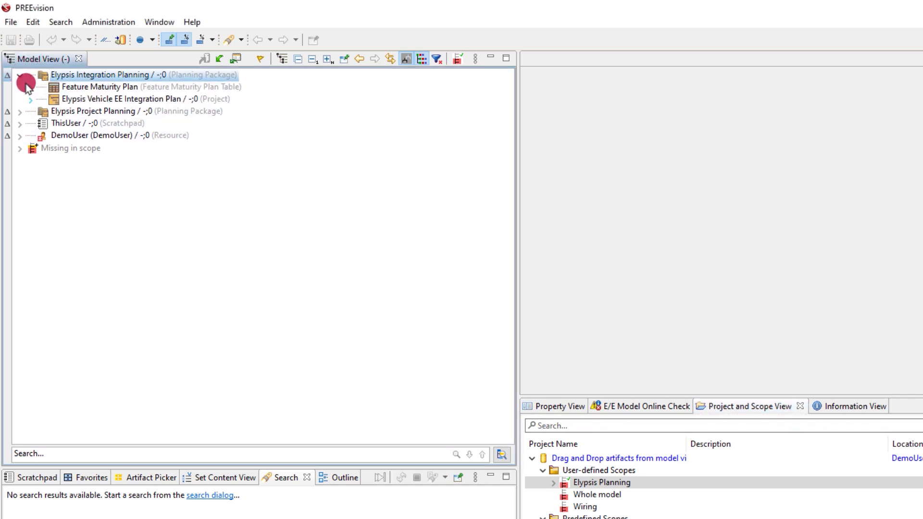
left_click(19, 74)
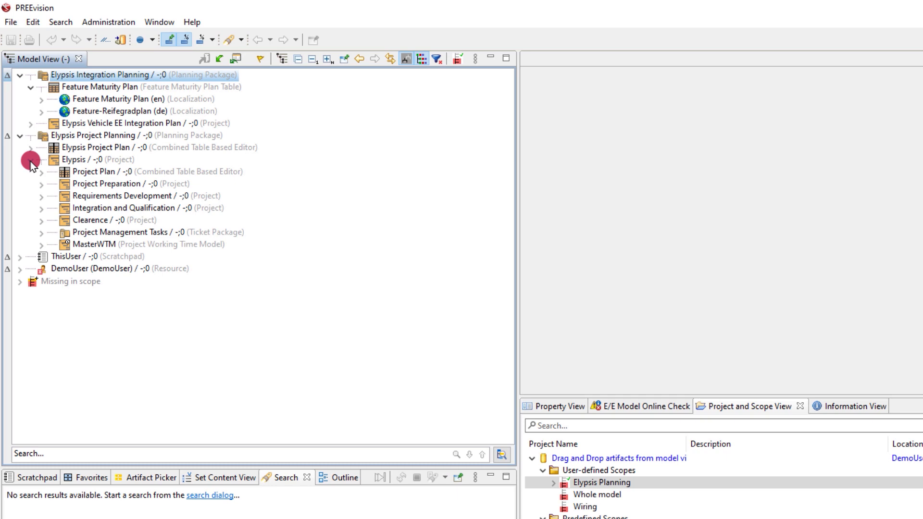
right_click(73, 159)
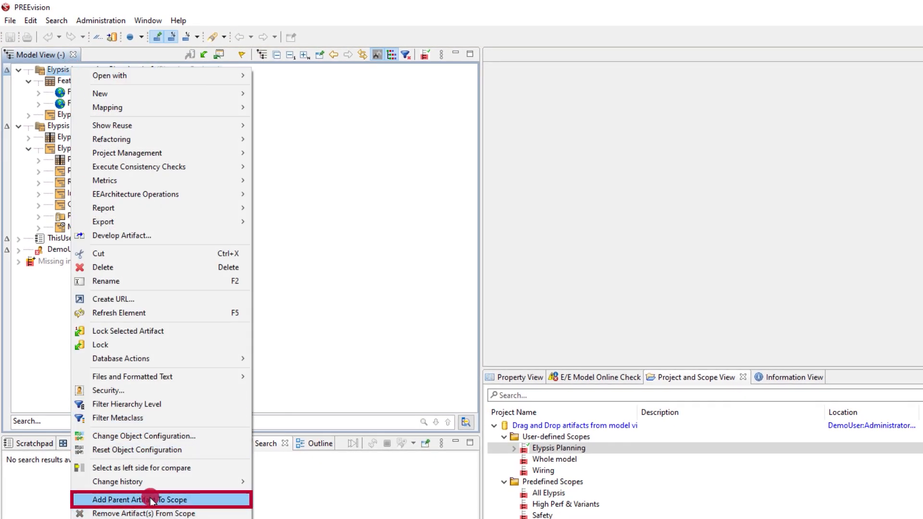
left_click(140, 500)
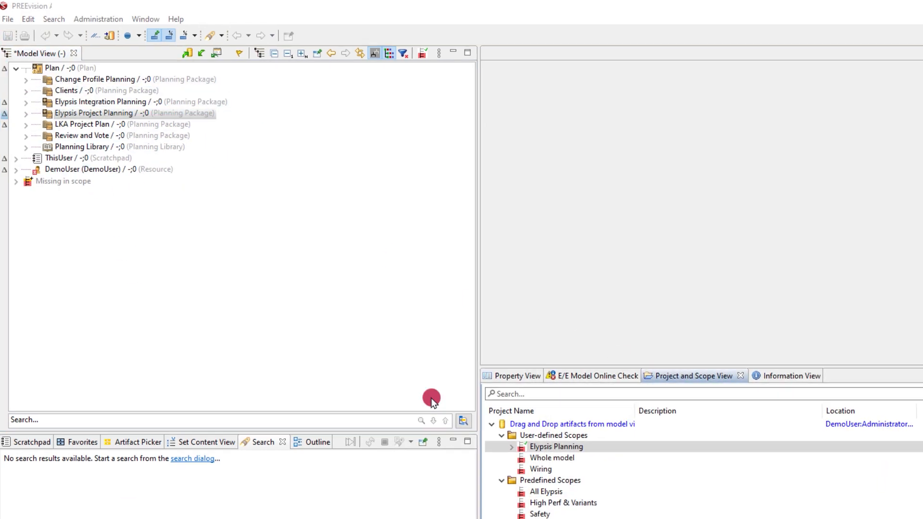
Rename Elypsis Planning to 'All plans' with the description 'Was only for elypsis'
right_click(564, 446)
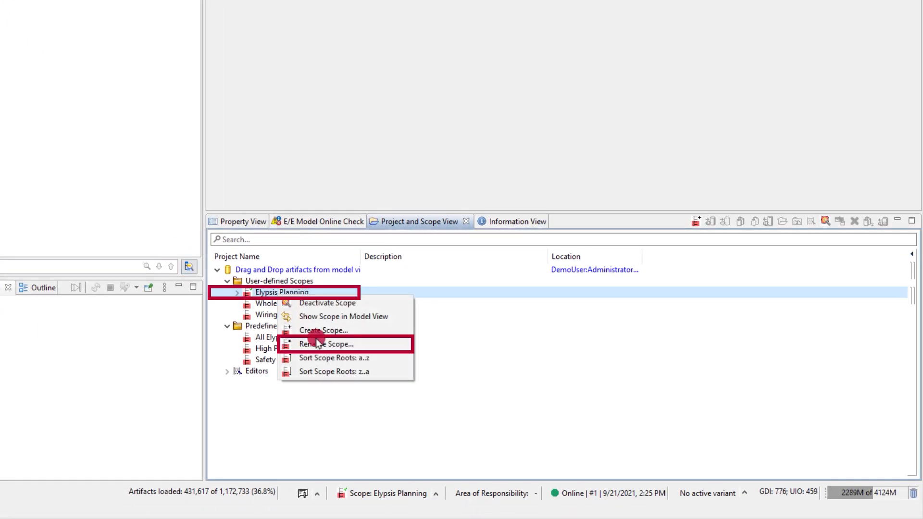
left_click(325, 344)
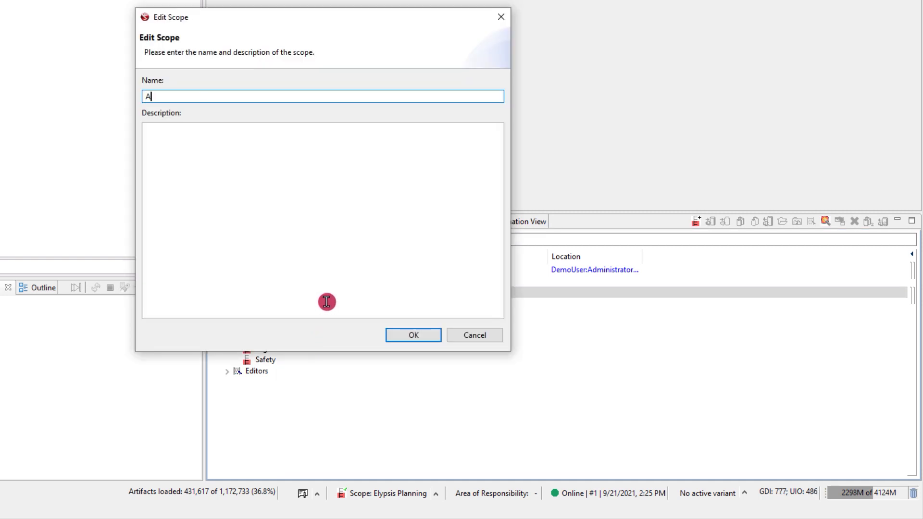
type("Was only for elypsis")
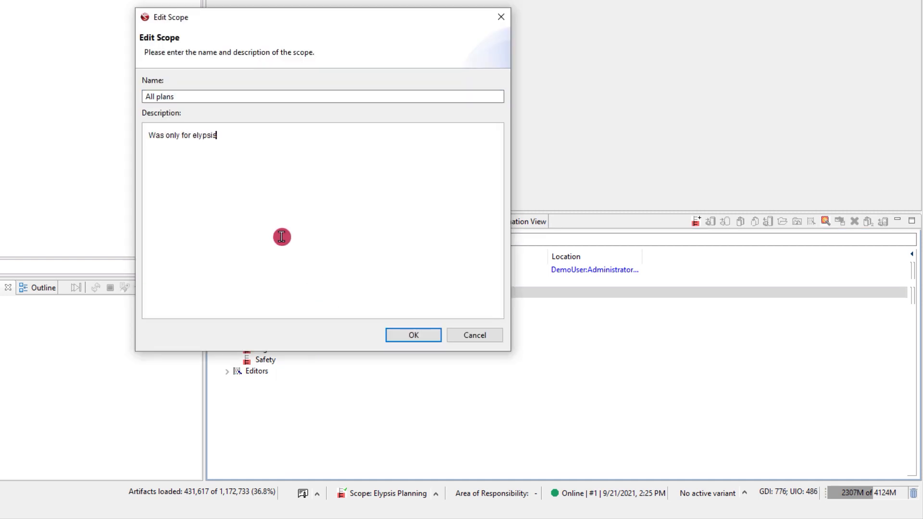
left_click(413, 335)
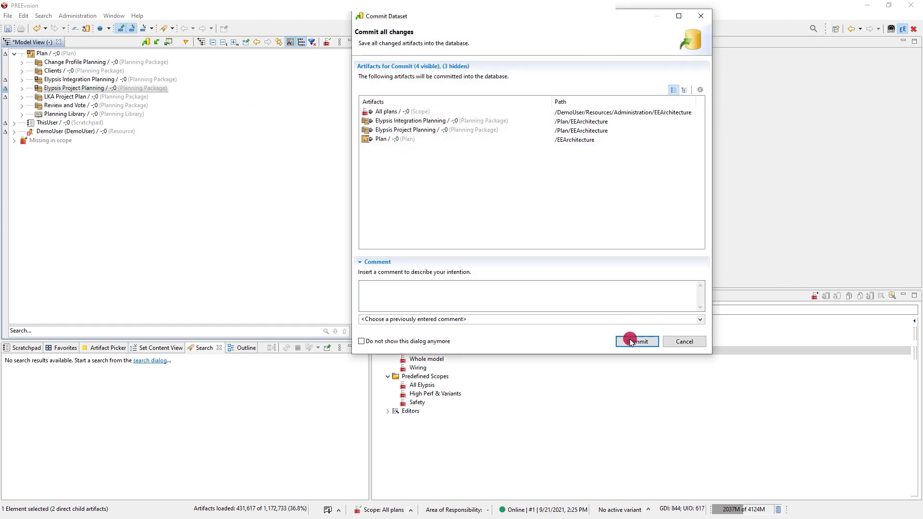
Commit the All plans changes, deactivate All plans, and activate the Wiring scope
left_click(636, 341)
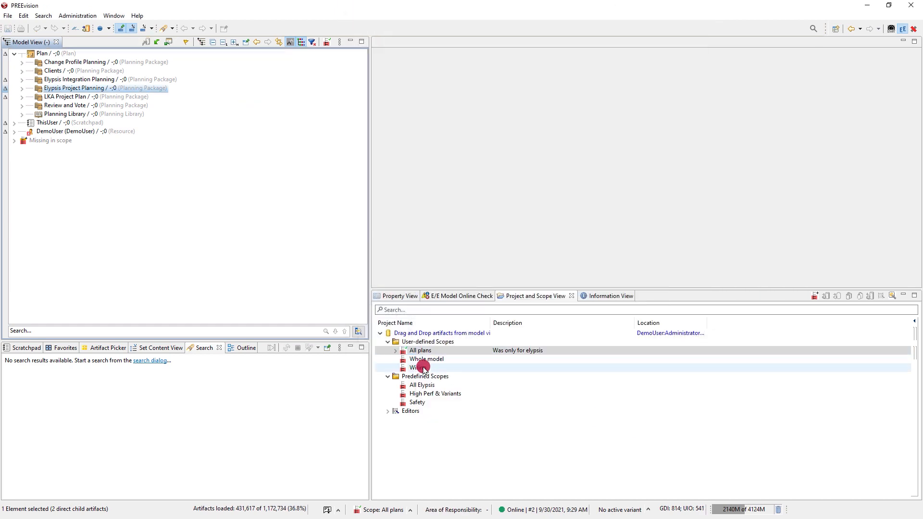
right_click(420, 366)
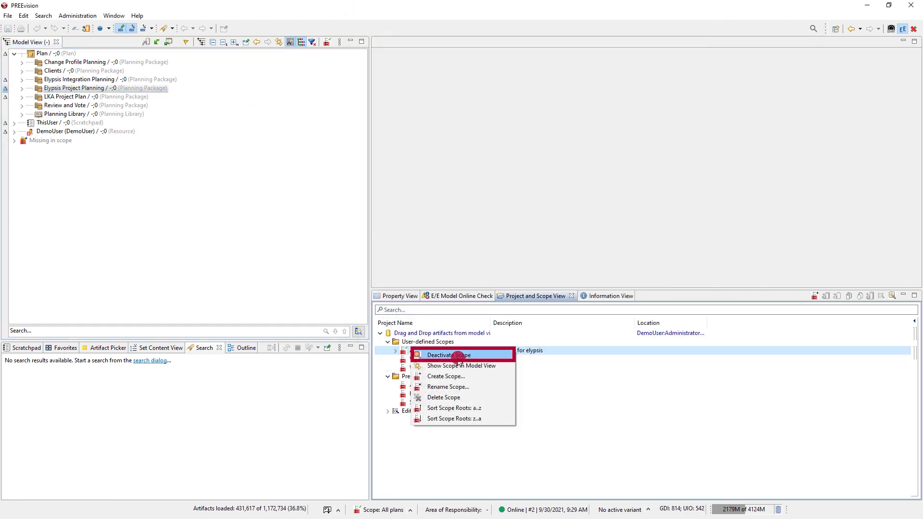
left_click(448, 354)
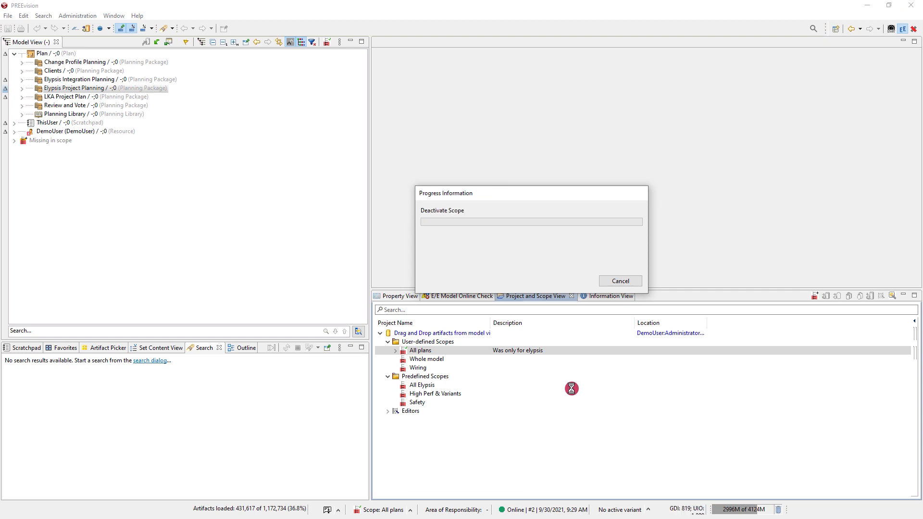
right_click(275, 114)
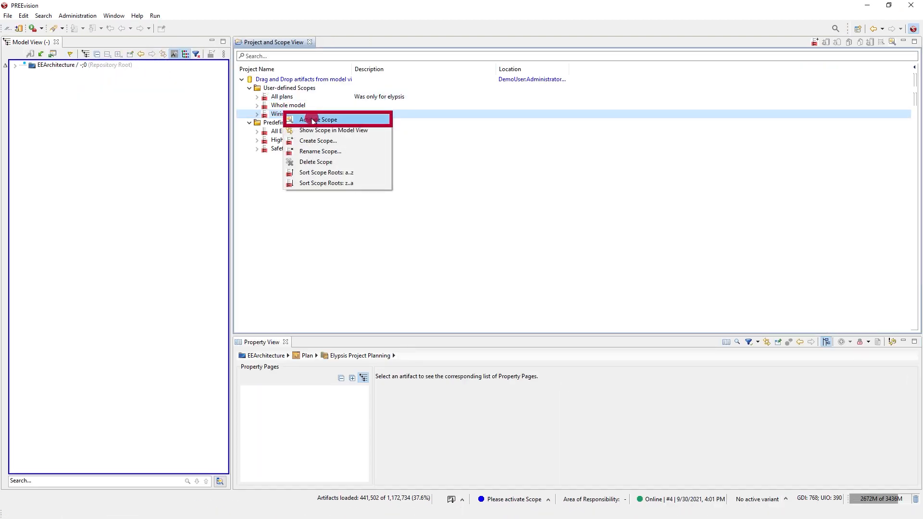
left_click(318, 120)
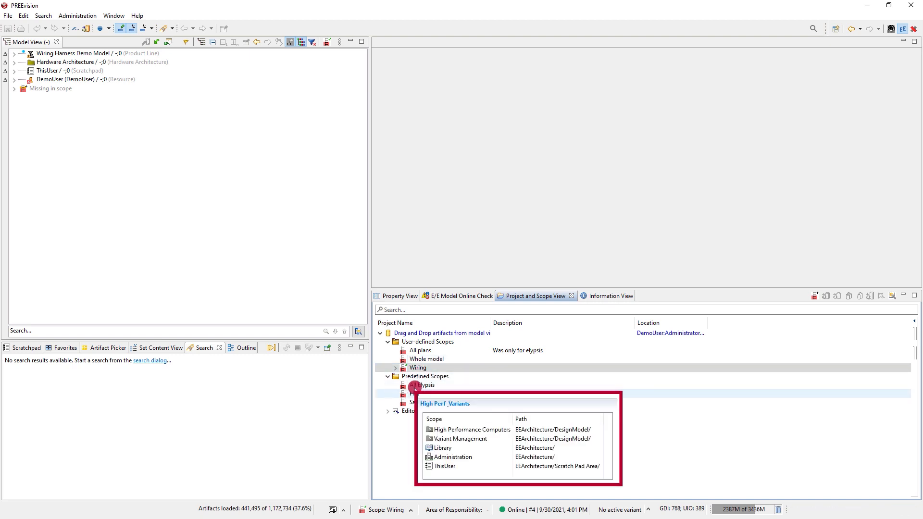
Check the PREEvision version under Help > About, then expand the artifacts missing from scope
left_click(137, 15)
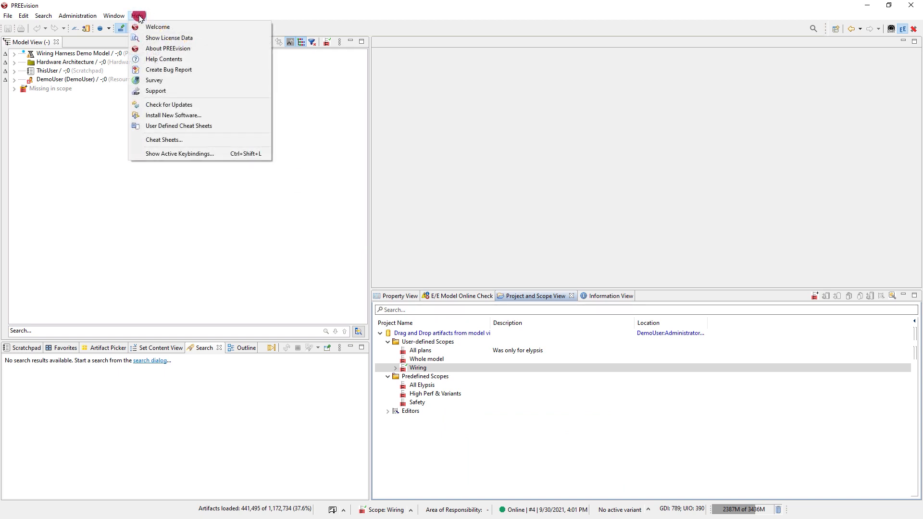
left_click(167, 48)
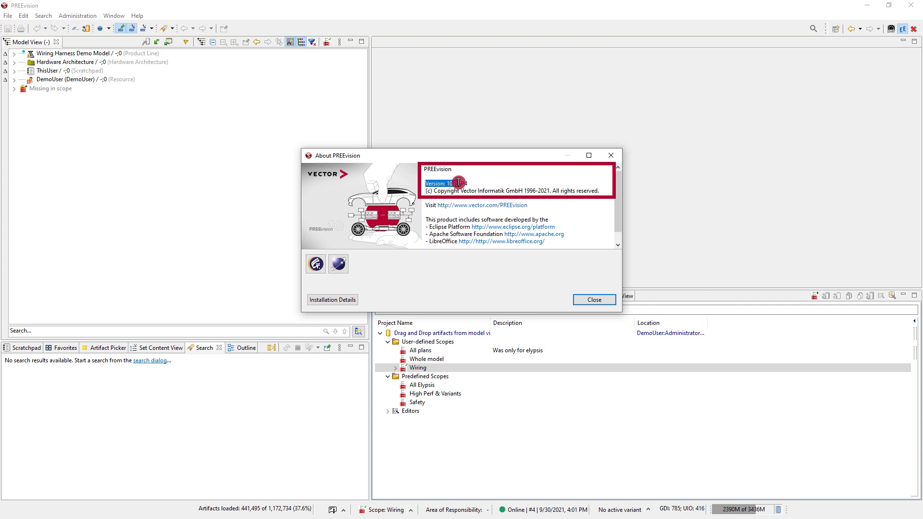
left_click(594, 299)
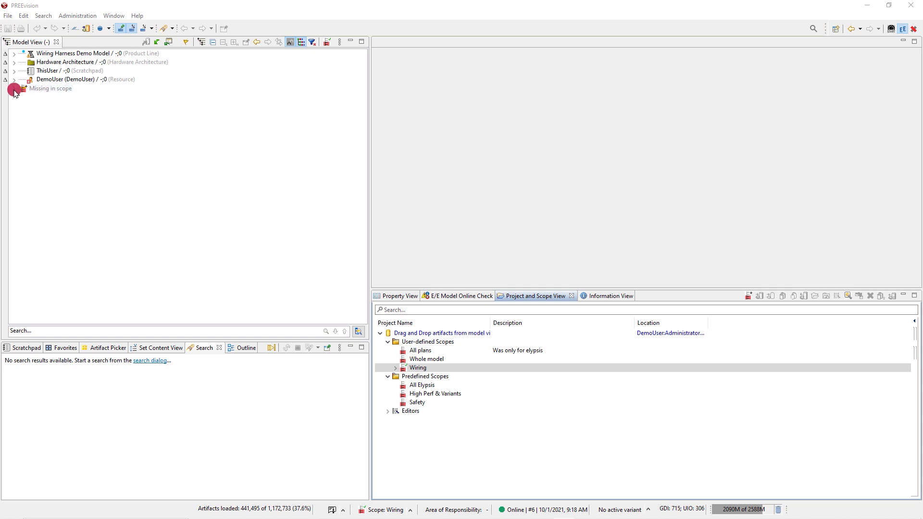
left_click(13, 88)
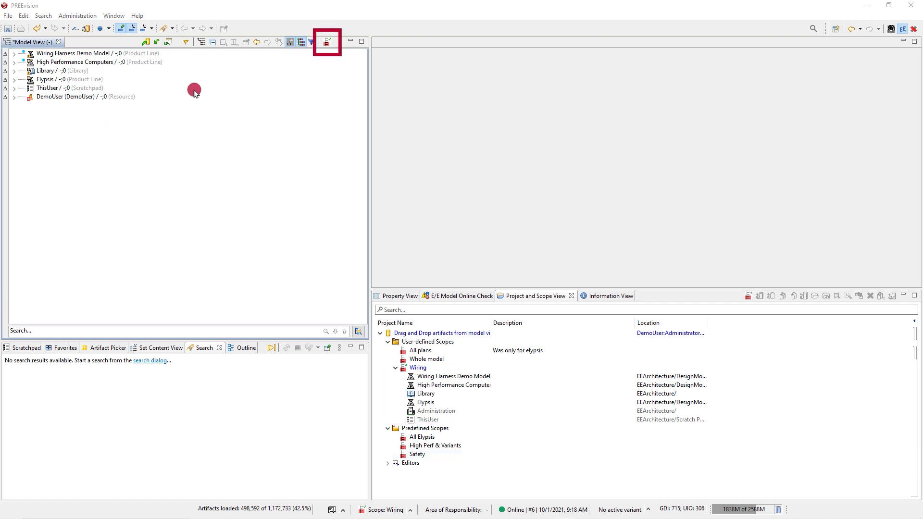
Temporarily add both Elypsis planning packages via Scope Quickview and expand them in the tree
left_click(327, 41)
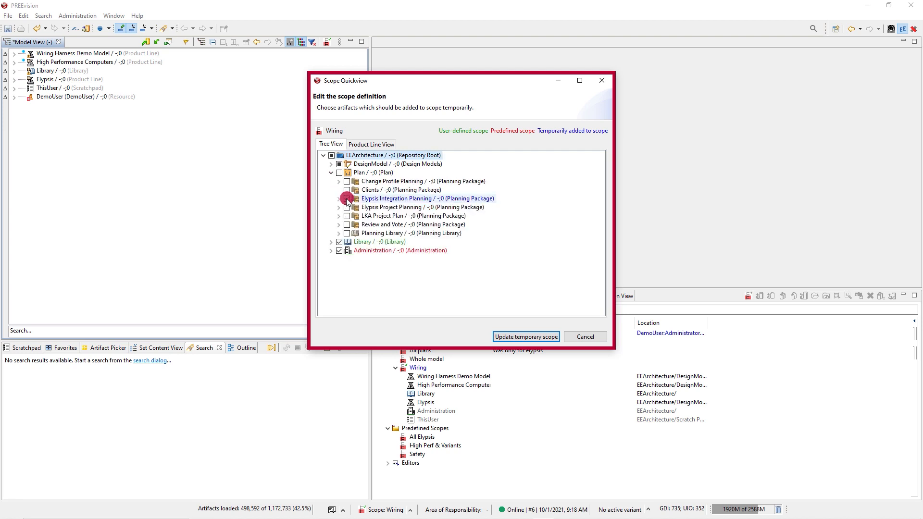
left_click(525, 336)
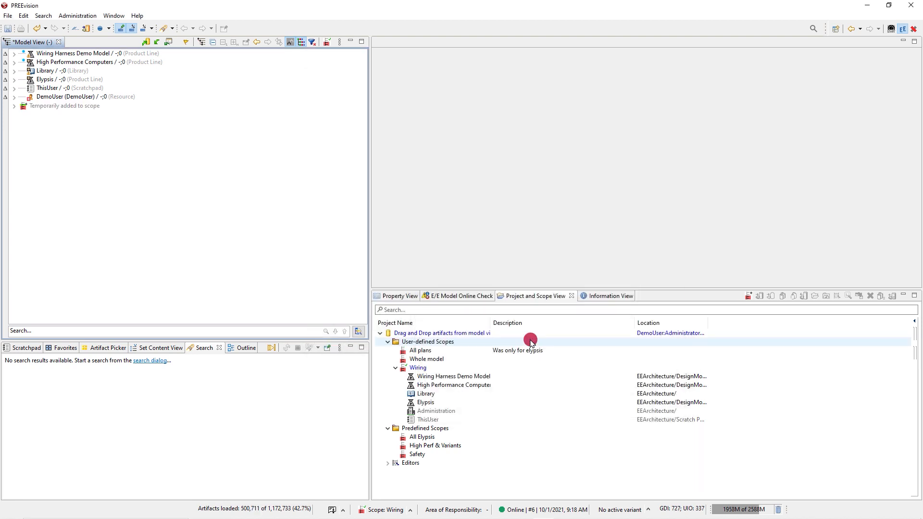
left_click(14, 105)
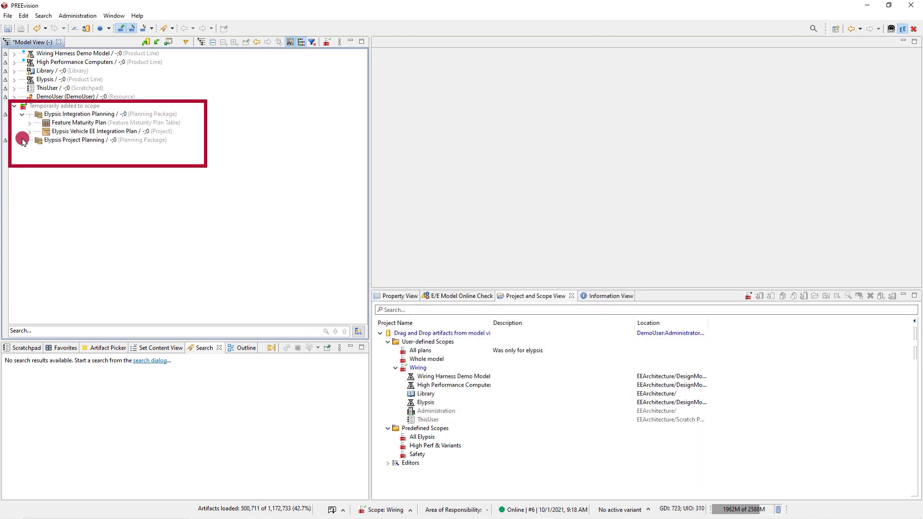
left_click(22, 139)
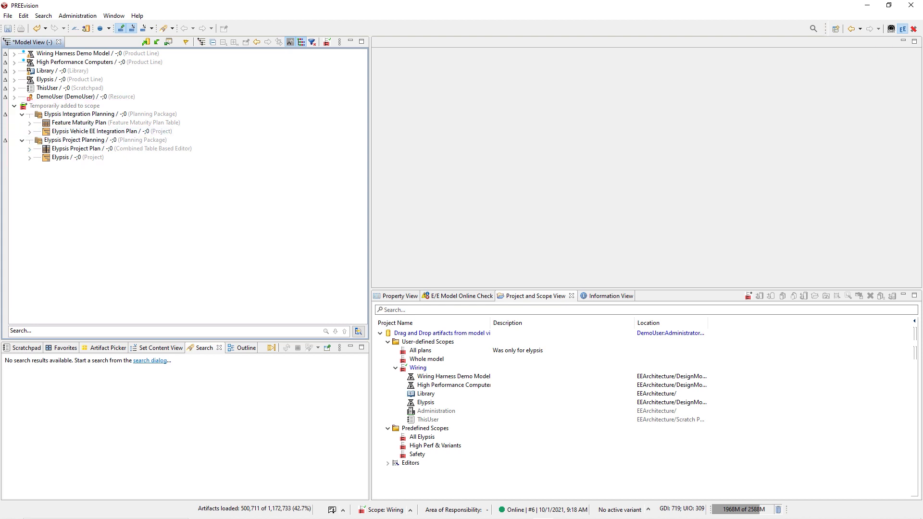
left_click(76, 62)
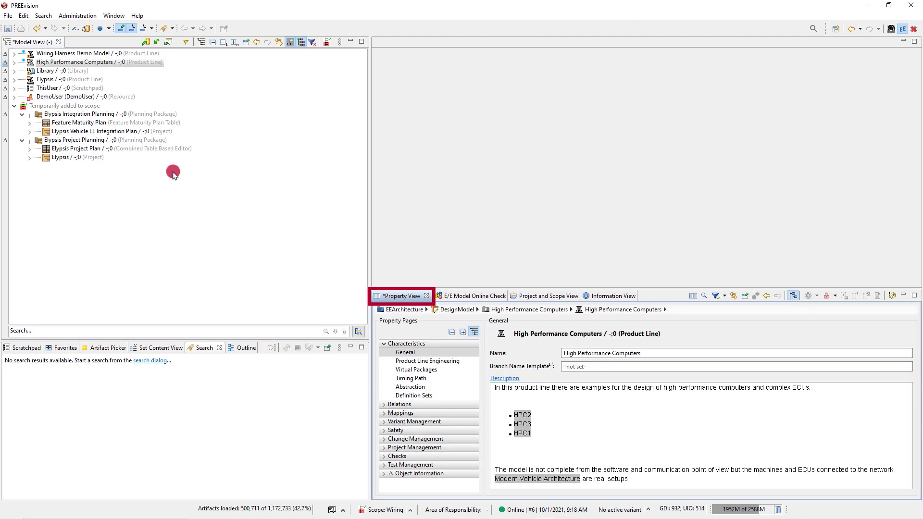
Expand the Elypsis contents and open the PowerWindowsUseCases diagram
left_click(13, 79)
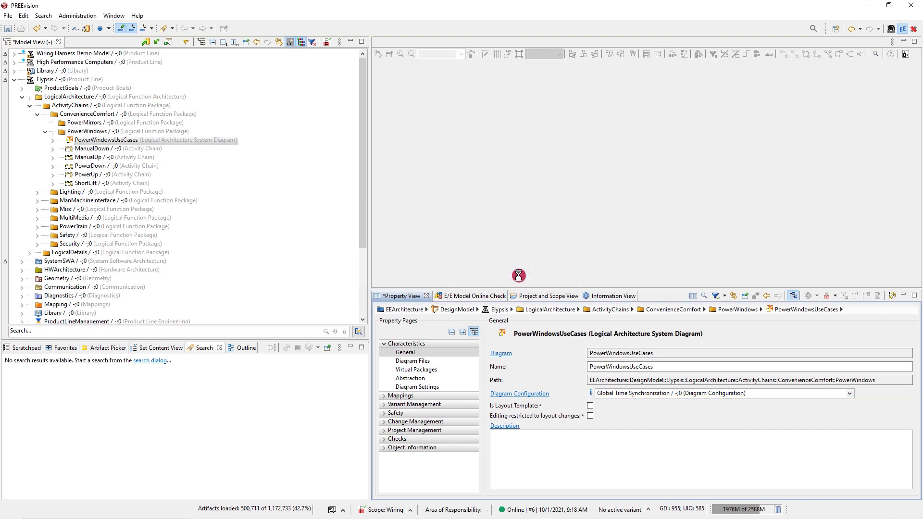
double_click(108, 139)
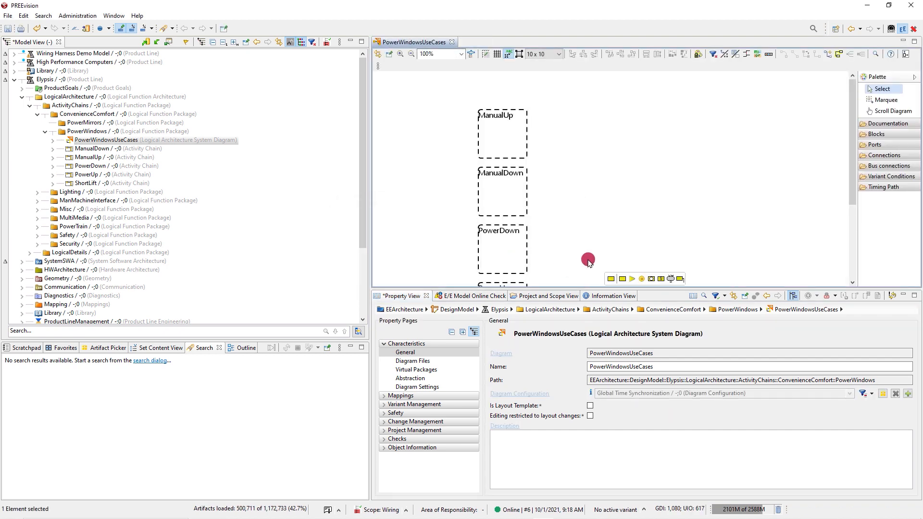
left_click(137, 15)
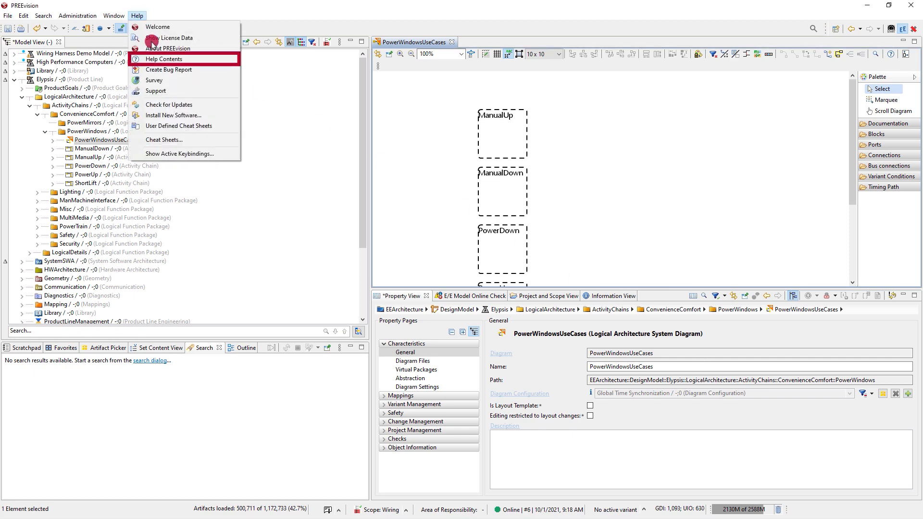
Search the help contents for 'Scopes' and open the User-defined scope topic
left_click(167, 58)
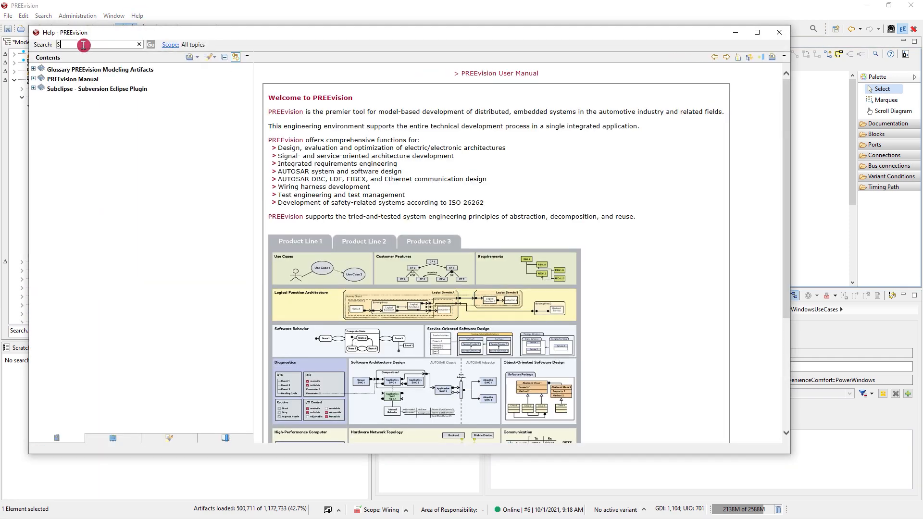
left_click(149, 44)
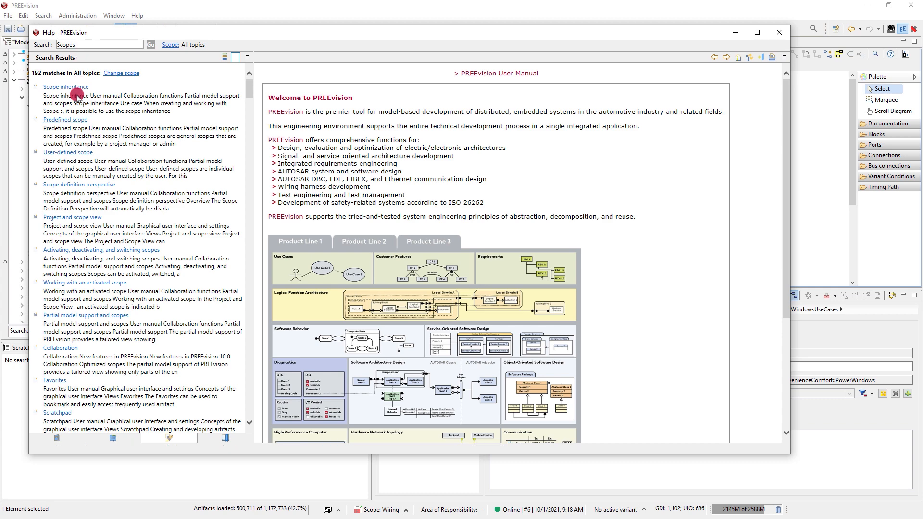
left_click(68, 152)
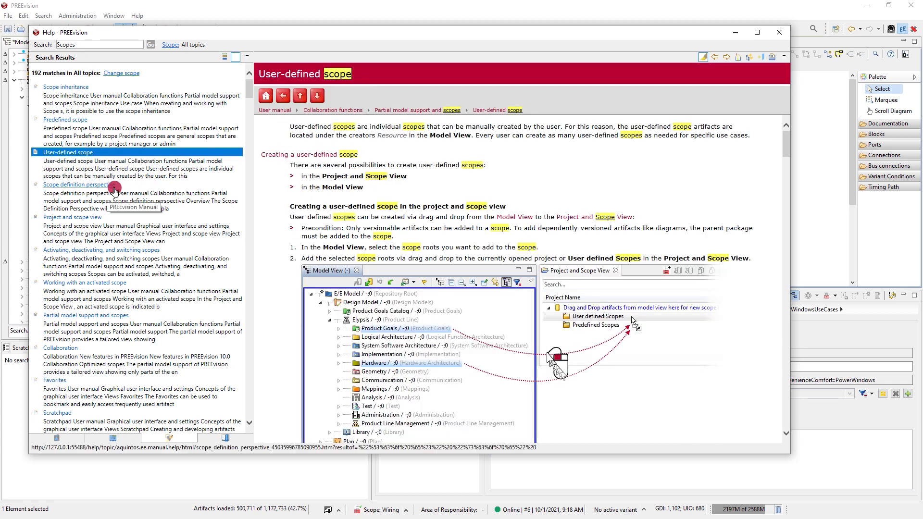